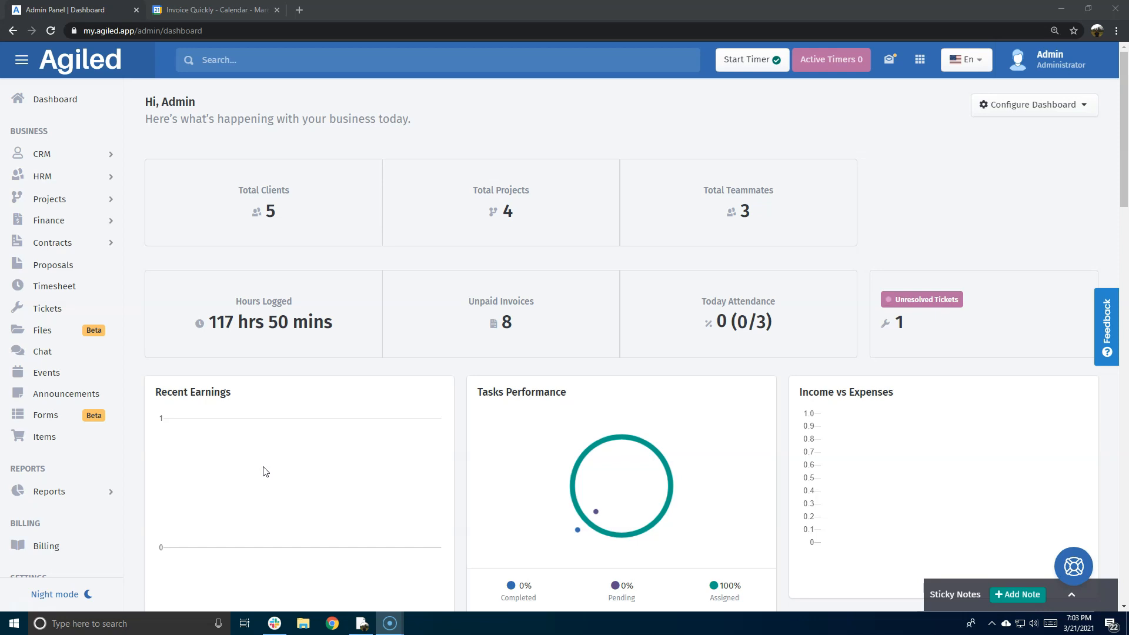
mouse_move(328, 290)
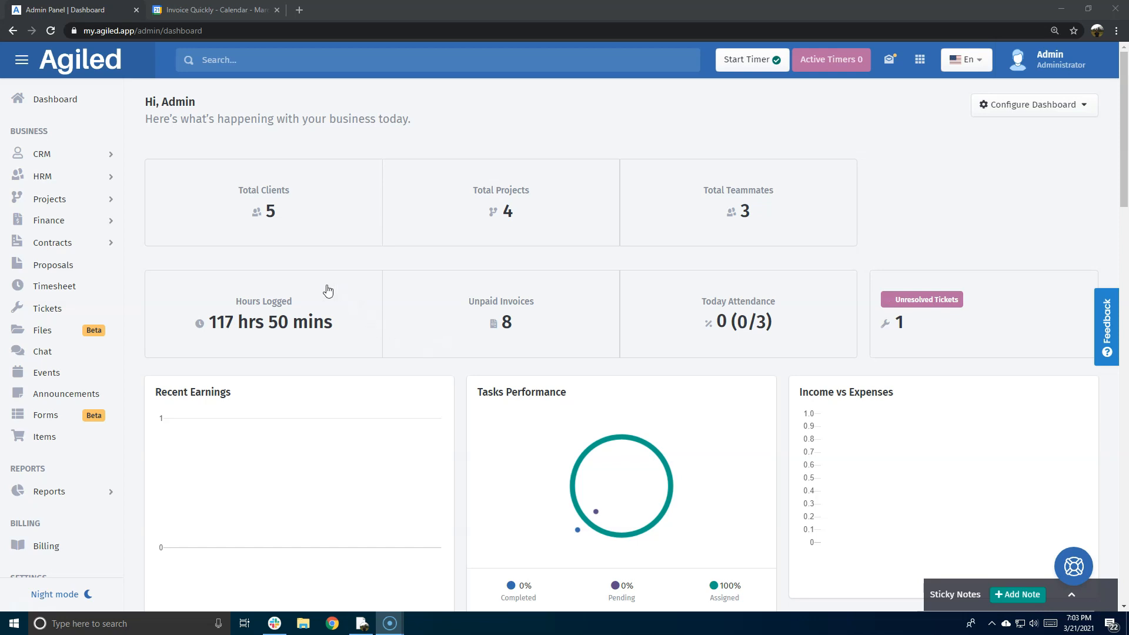
- Open Agiled's Integrations settings and scroll to the Google Calendar card
scroll("down", 3)
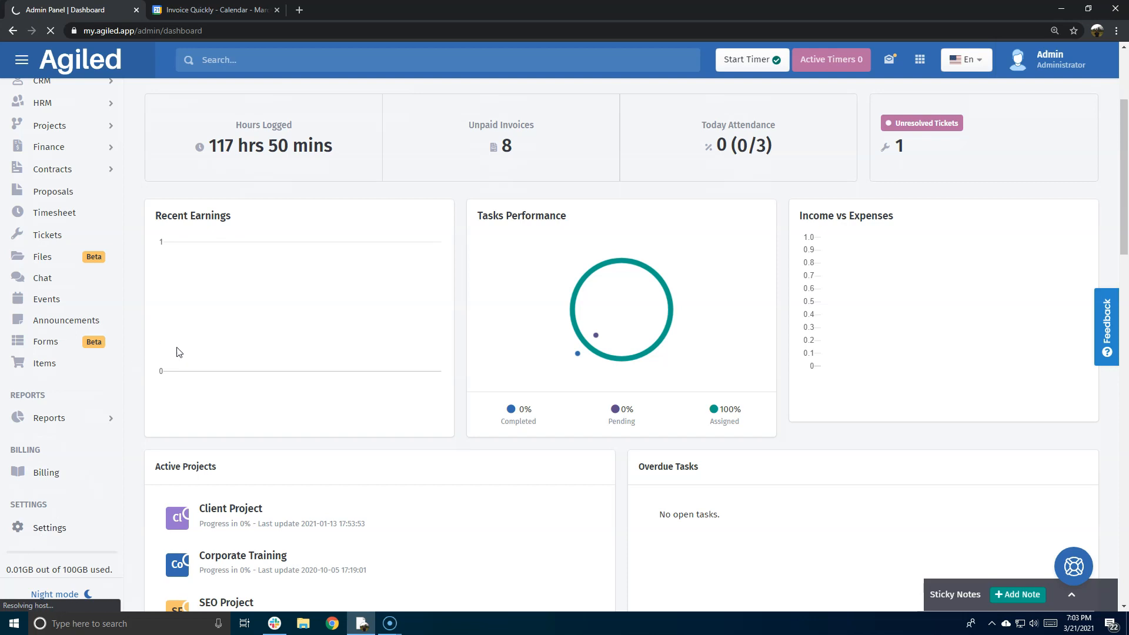
mouse_move(241, 479)
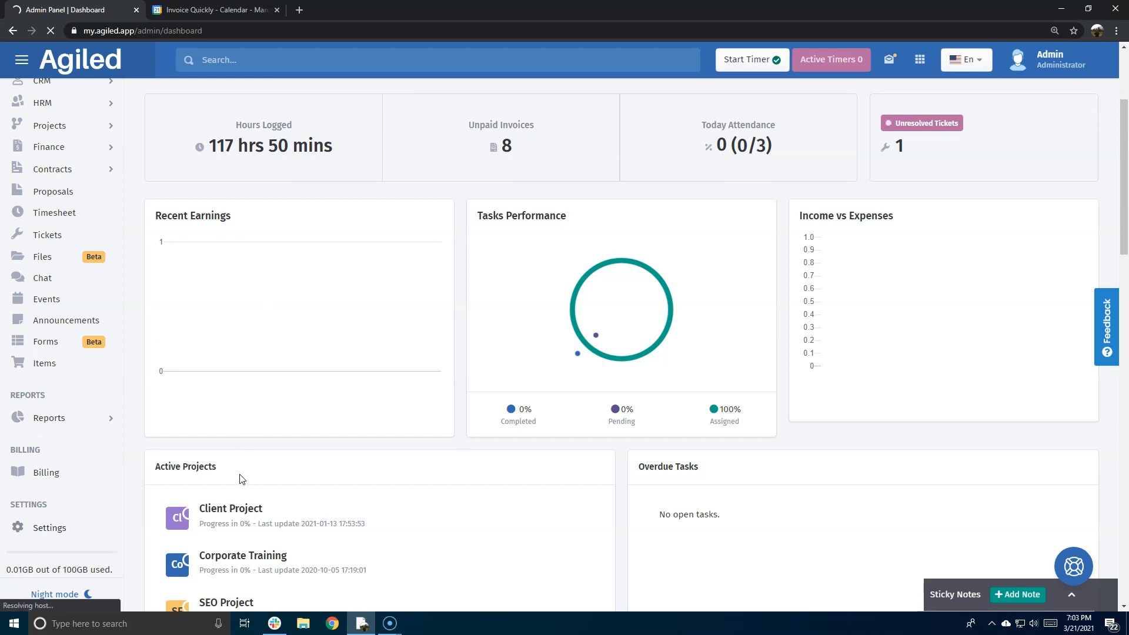
left_click(49, 527)
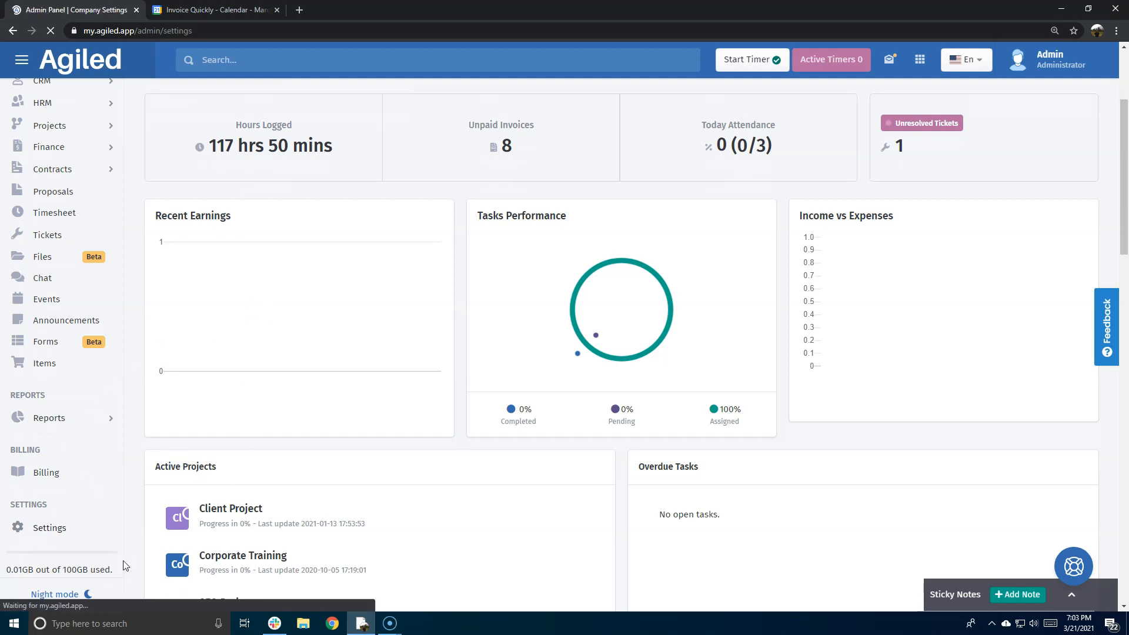
left_click(48, 526)
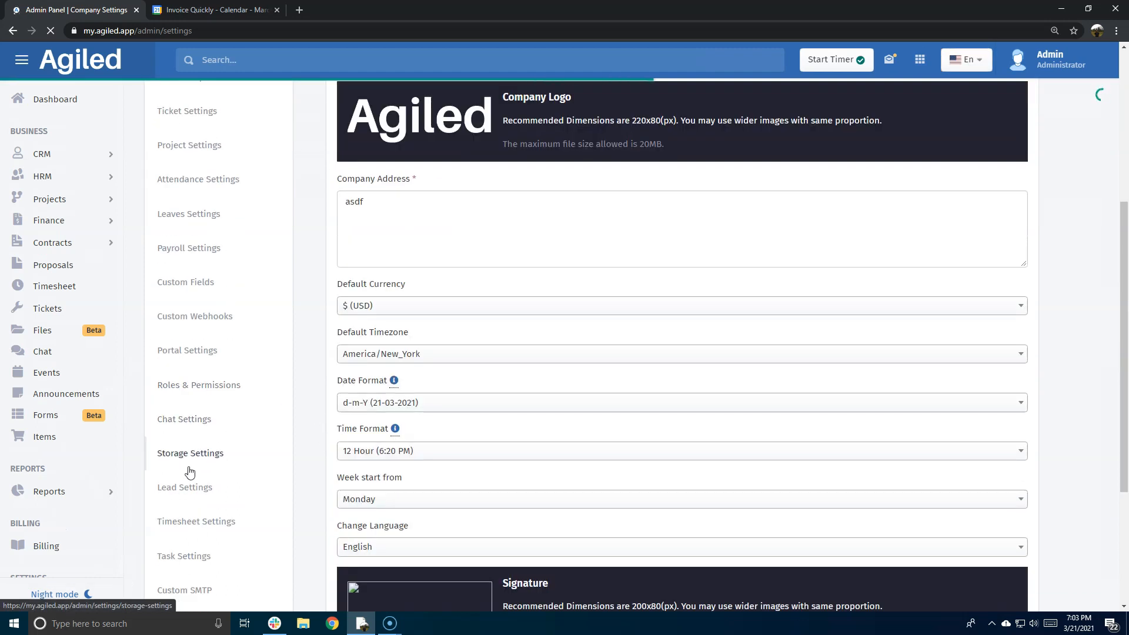
scroll("down", 3)
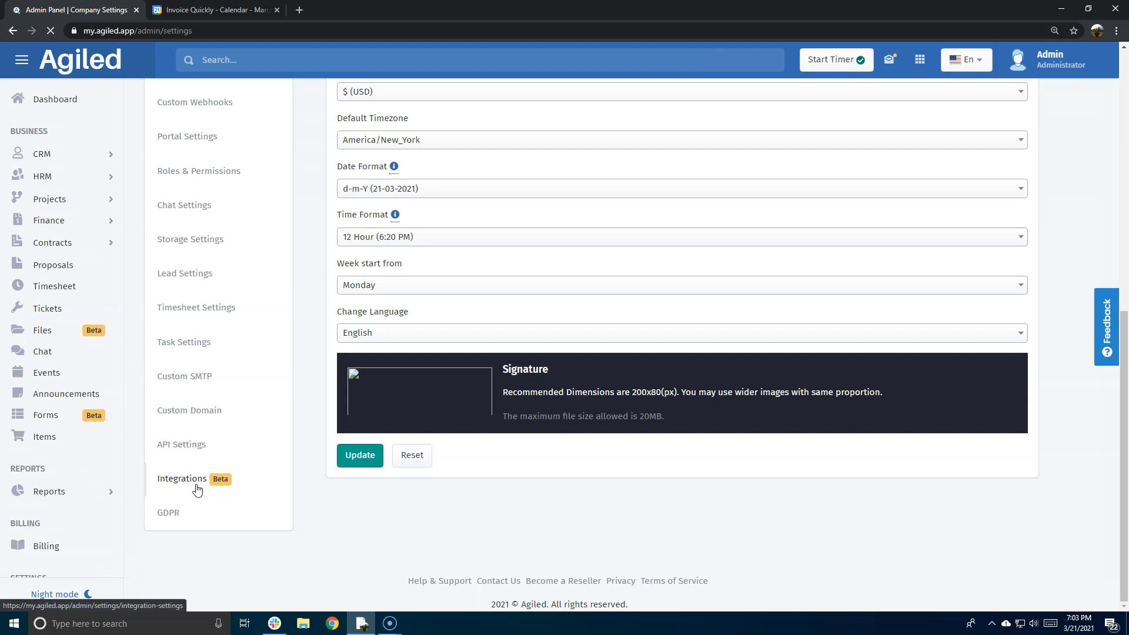
left_click(182, 478)
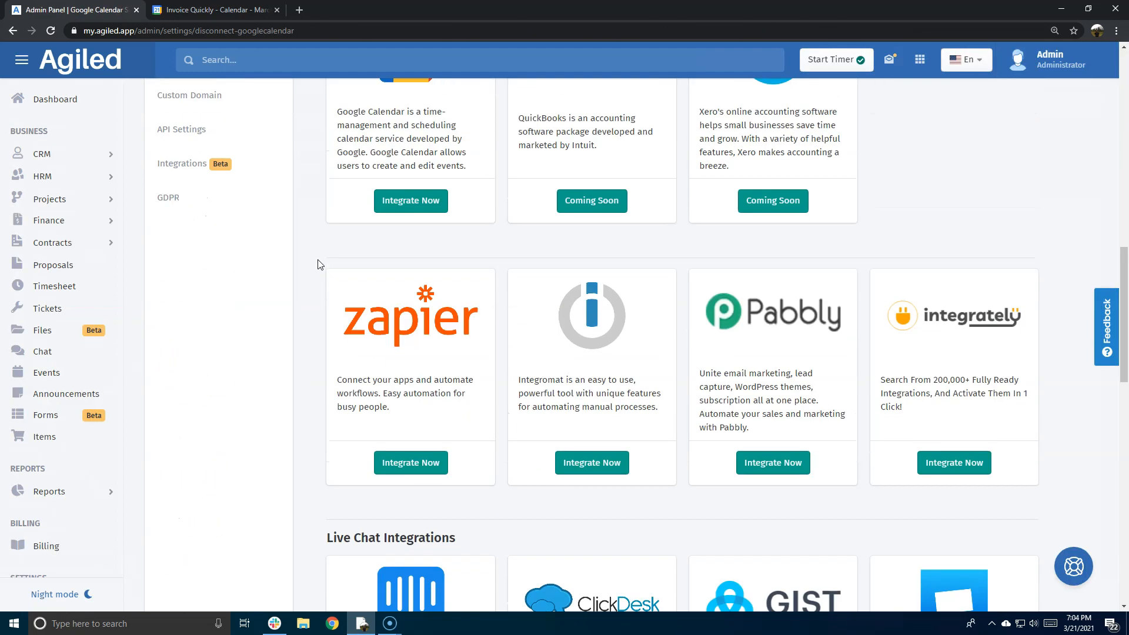
left_click(410, 200)
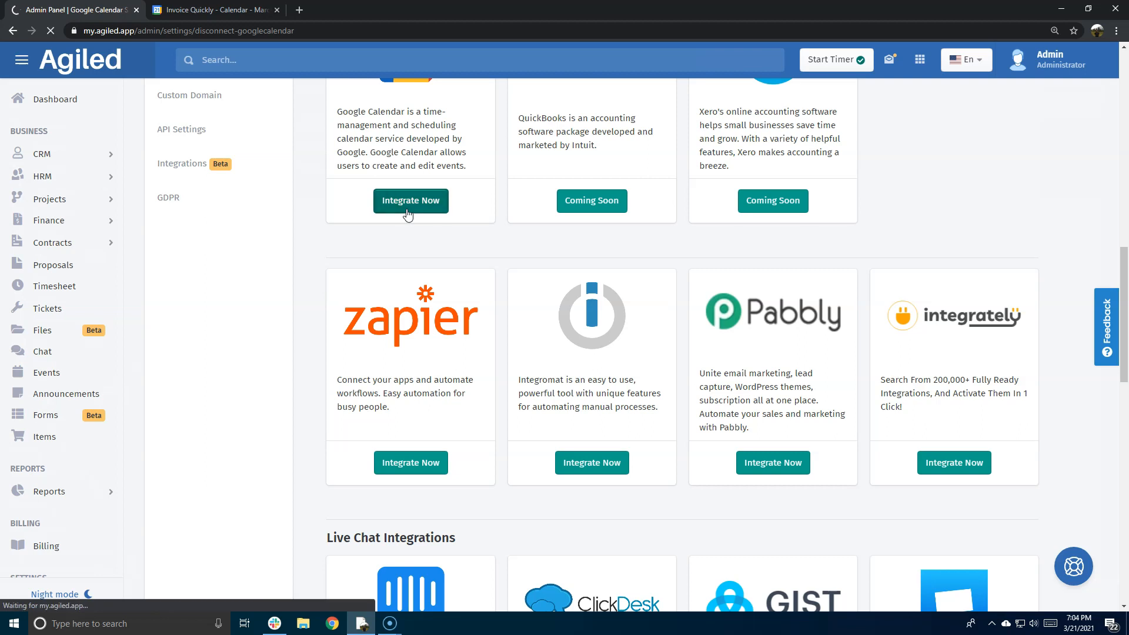
- Integrate Google Calendar by choosing the listed Google account and allowing Agiled calendar access
left_click(410, 199)
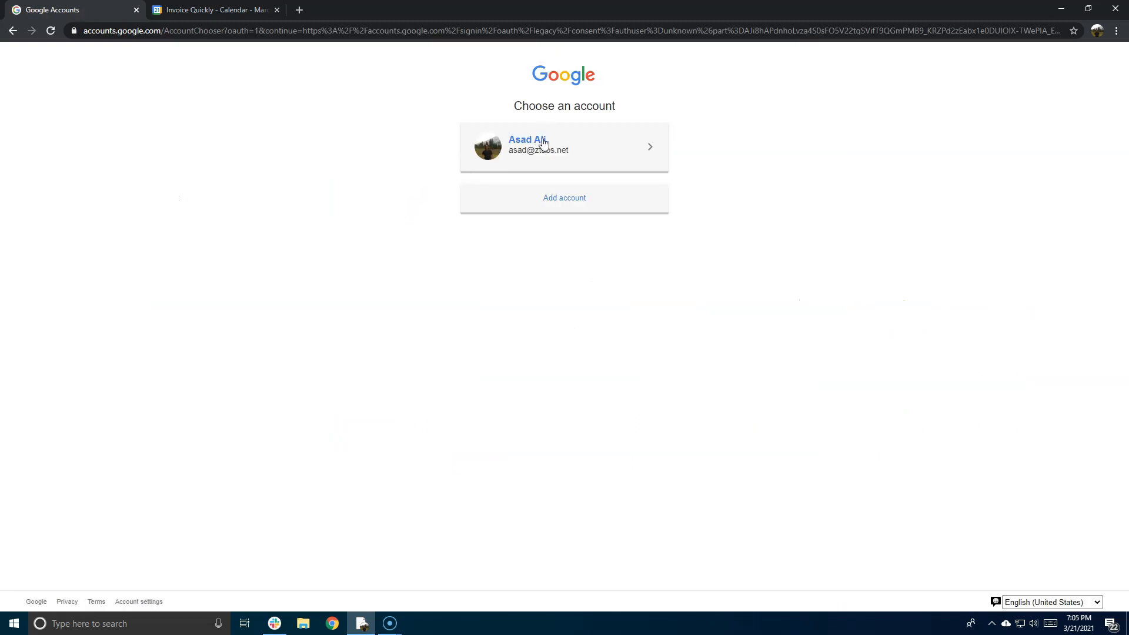
left_click(564, 147)
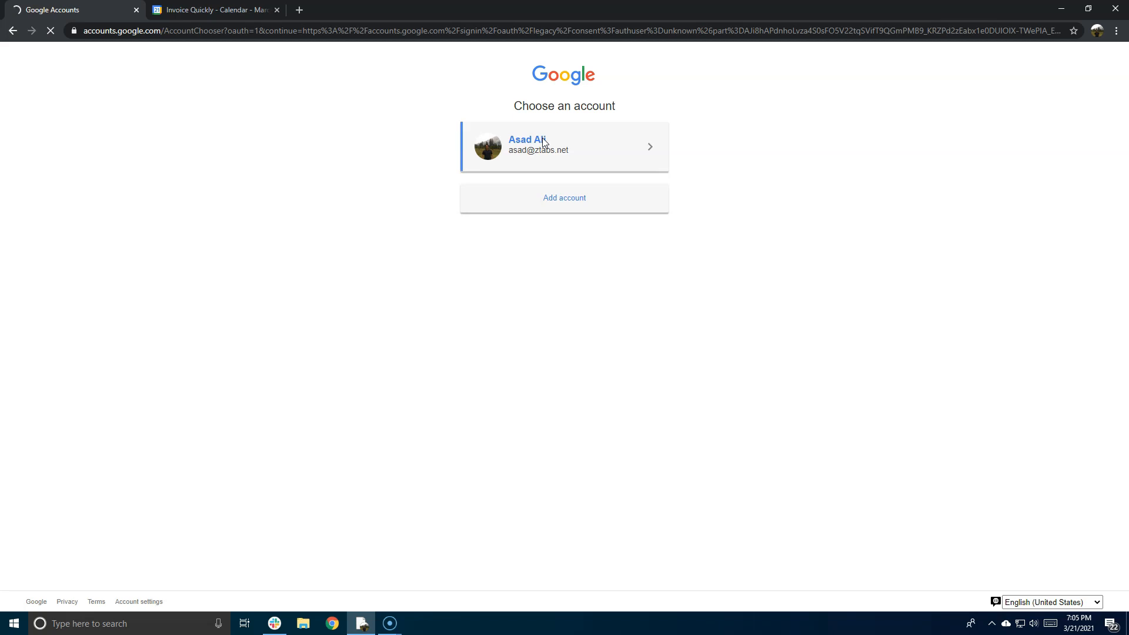
left_click(564, 147)
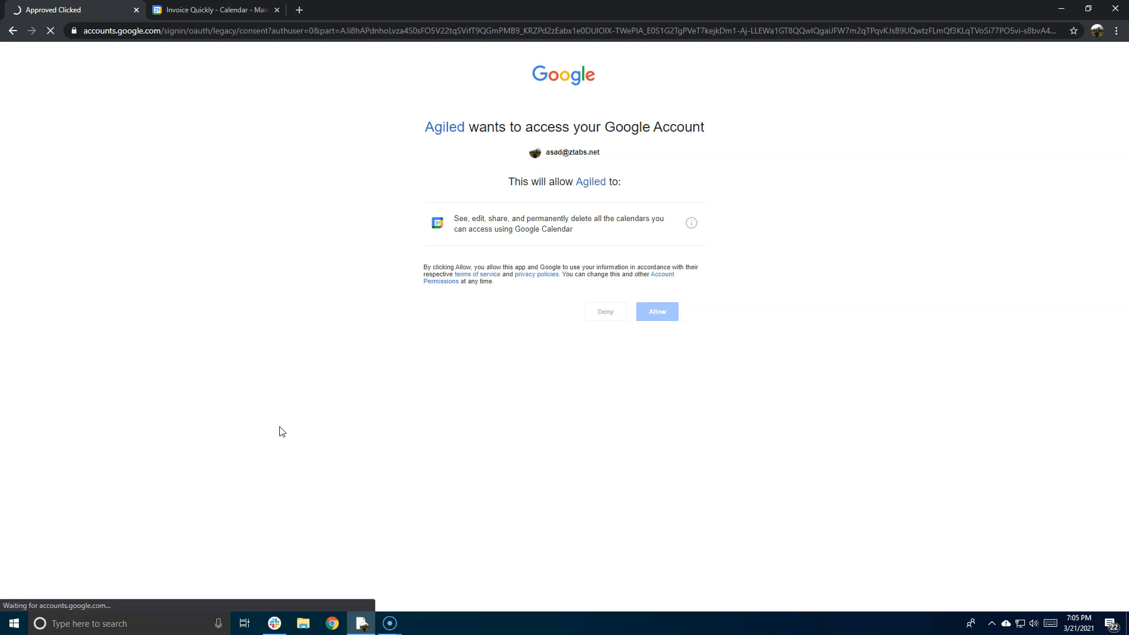
left_click(656, 310)
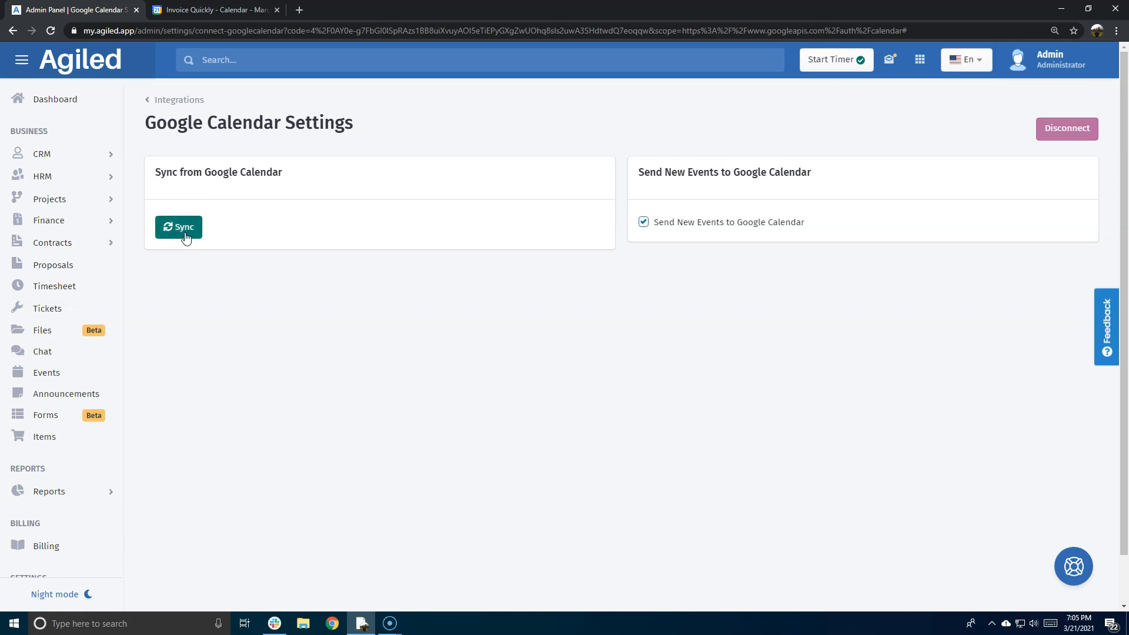
mouse_move(208, 237)
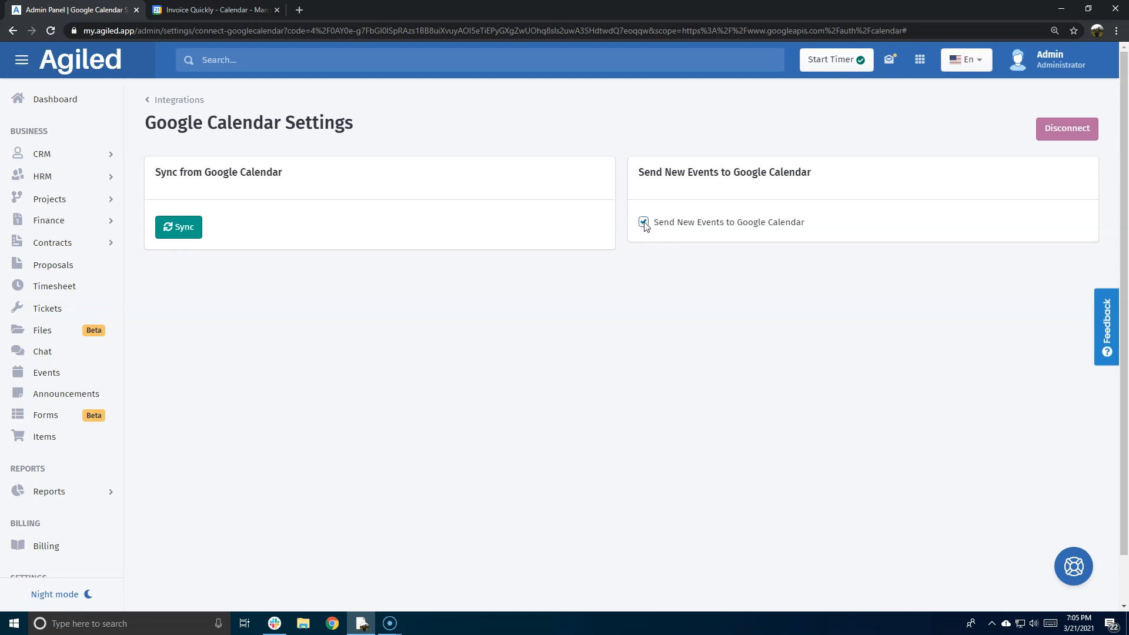
- Tick 'Send New Events to Google Calendar' in the Google Calendar Settings
left_click(642, 221)
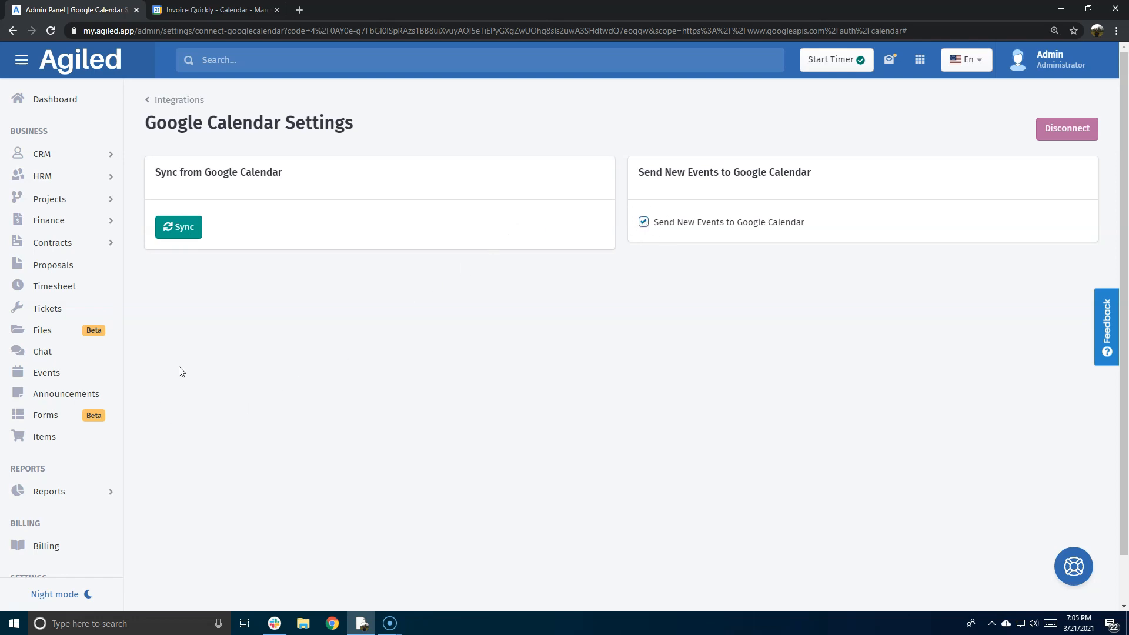
mouse_move(226, 322)
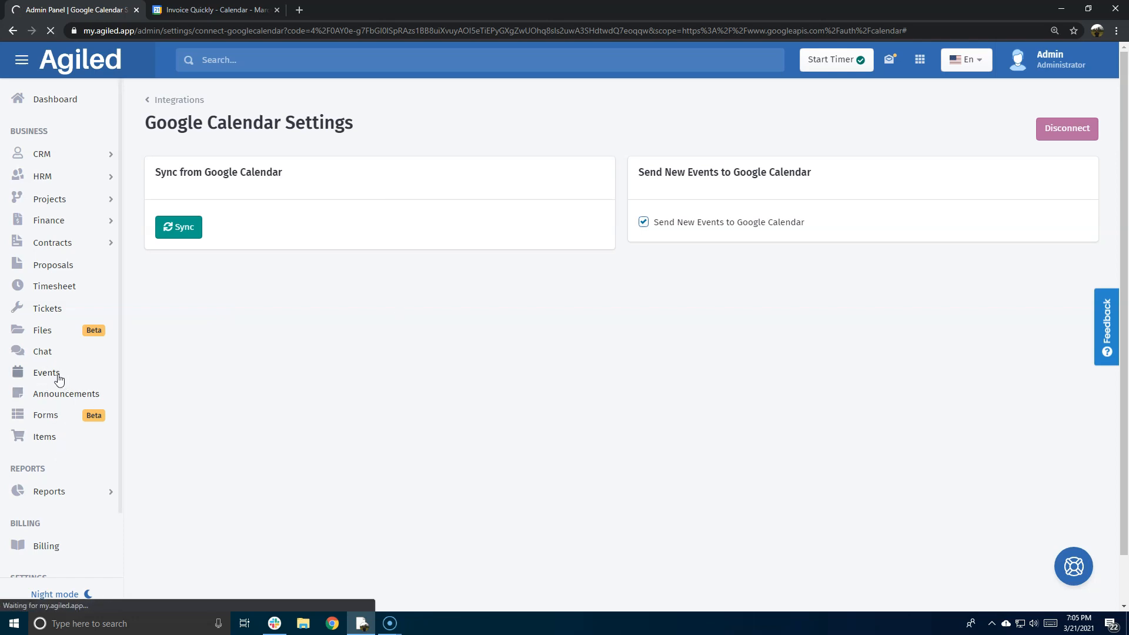
- Start a new calendar event named 'Agiled's Google Calendar Demo'
left_click(46, 372)
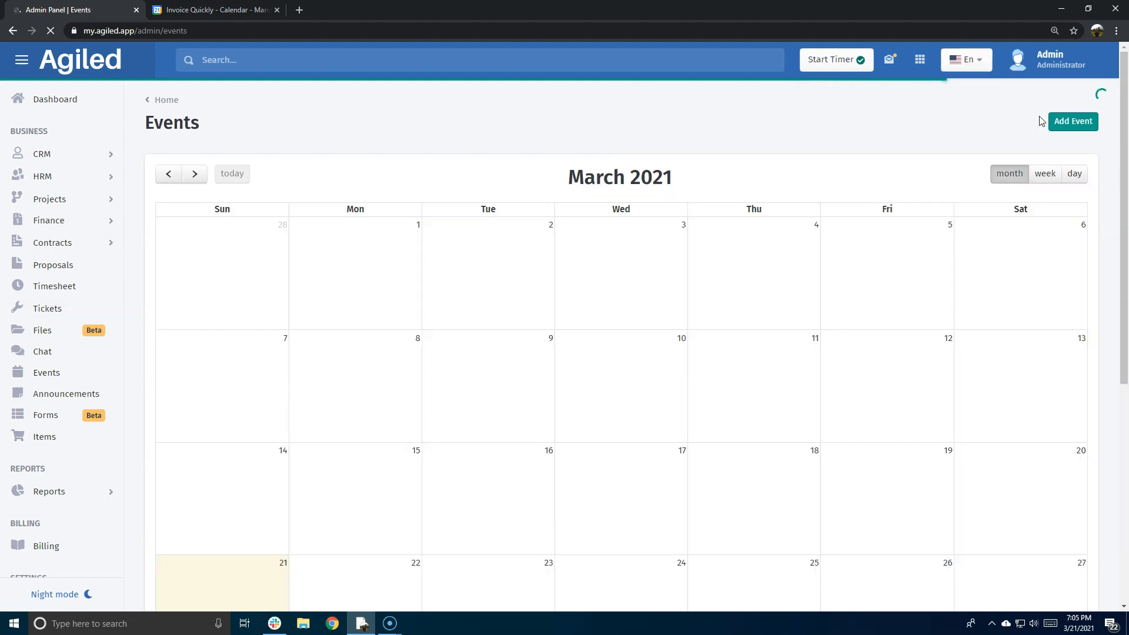
left_click(1072, 121)
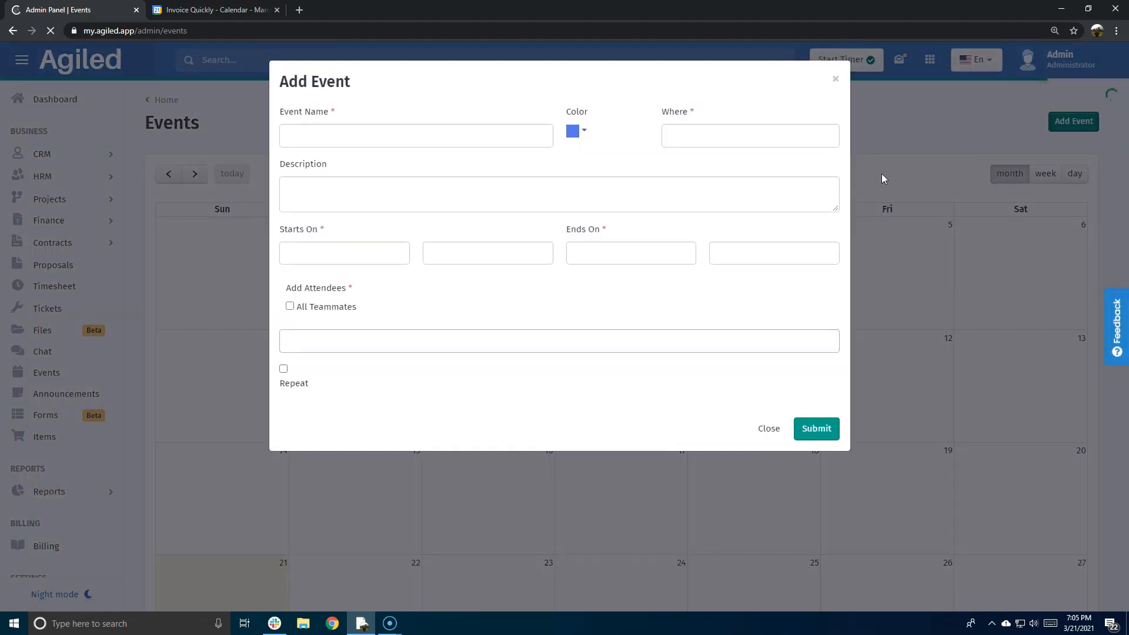
left_click(416, 136)
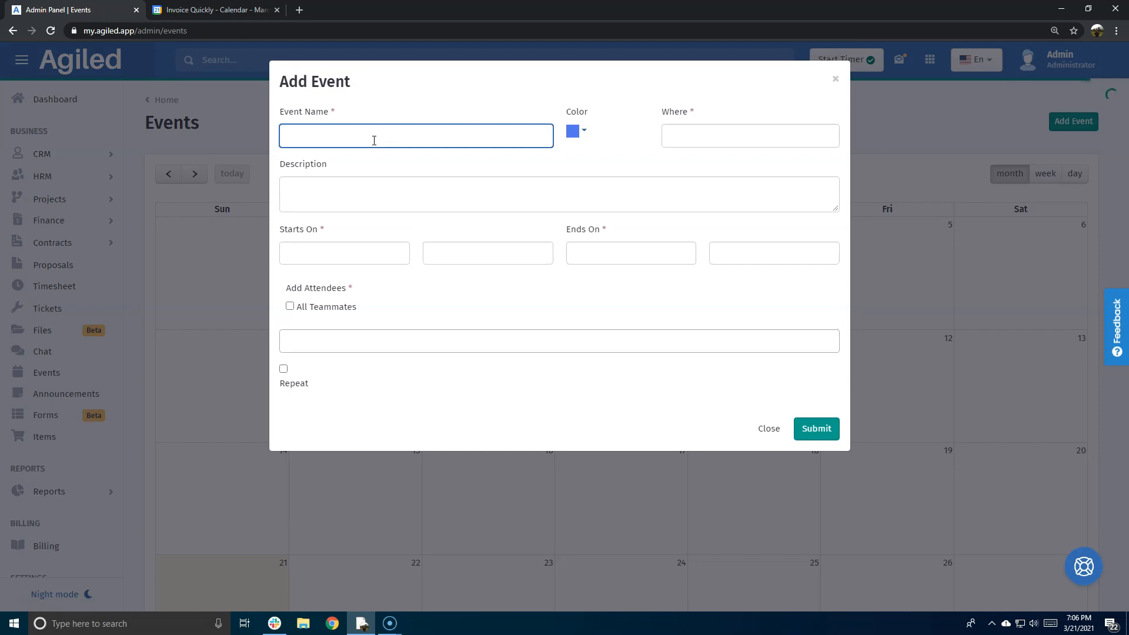
type("Agiled's")
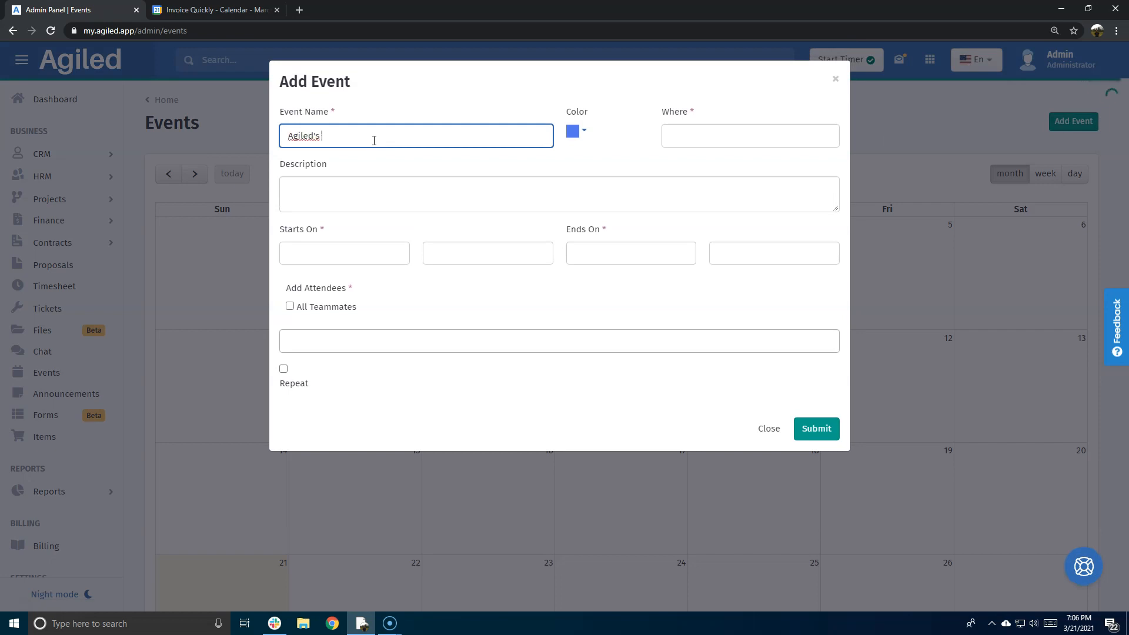
type("G")
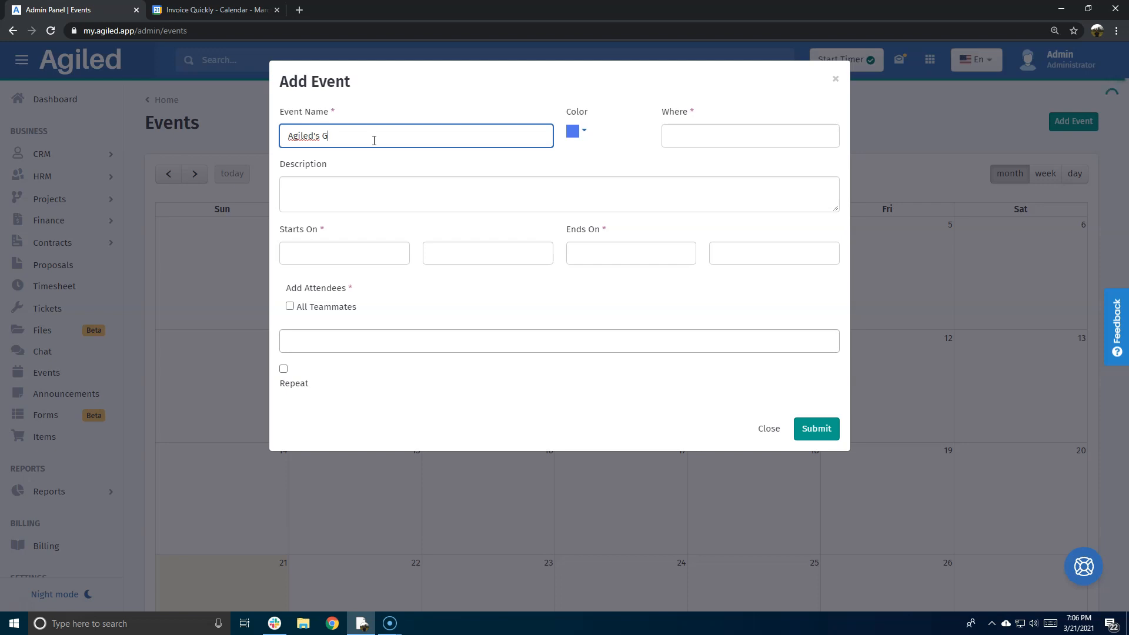
type("oogle Calenda")
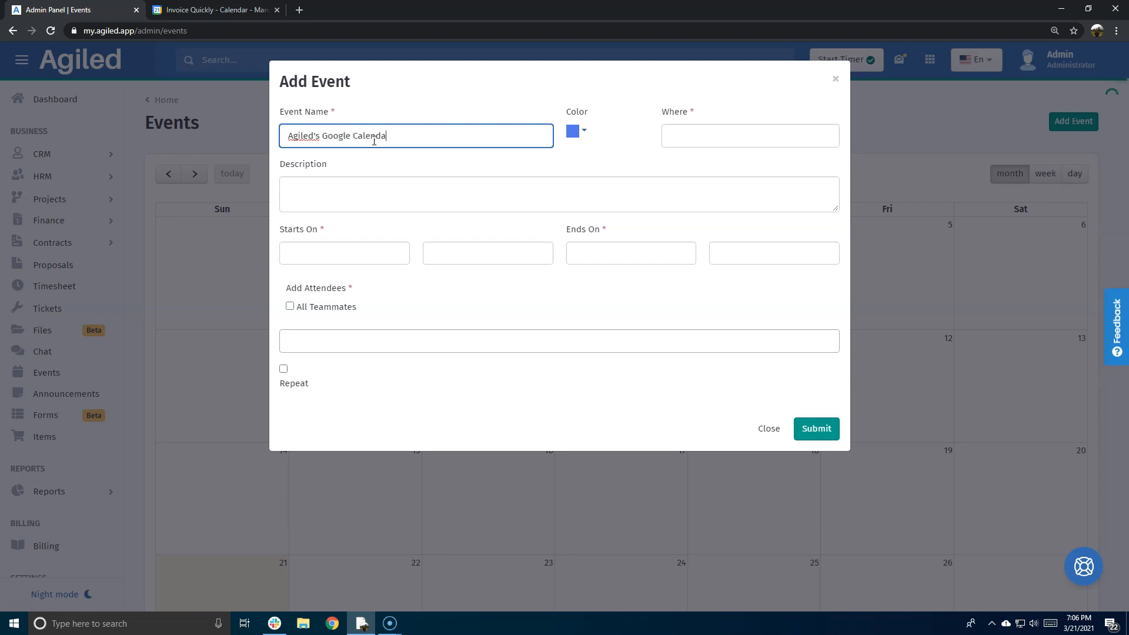
type("Demo")
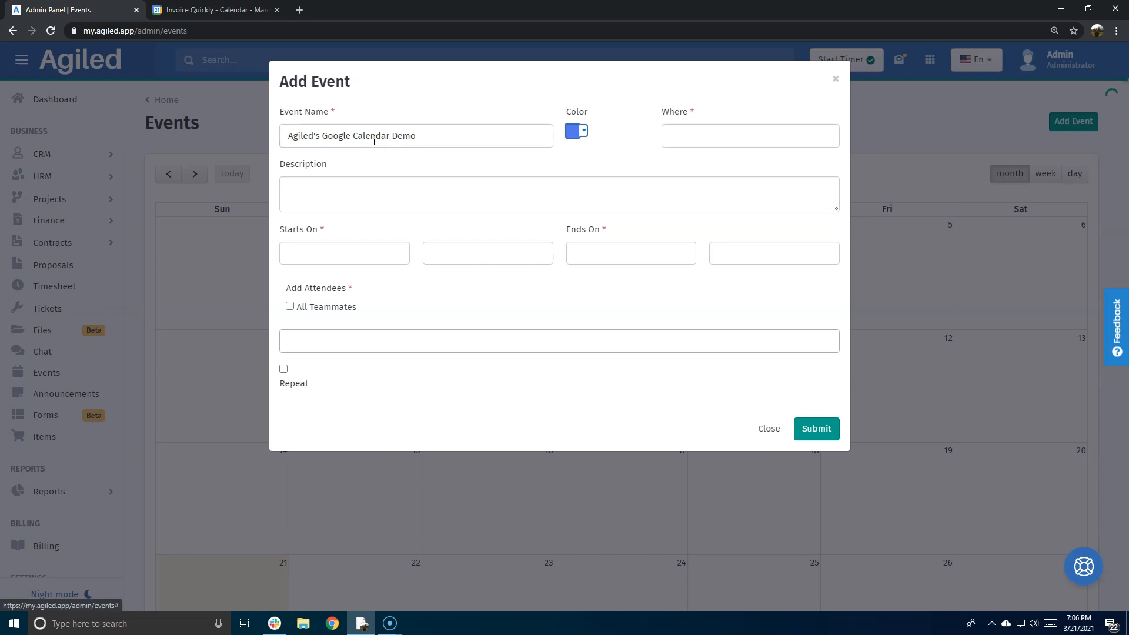
- Set the event location to 'zoom video' and begin the description 'This is'
left_click(749, 135)
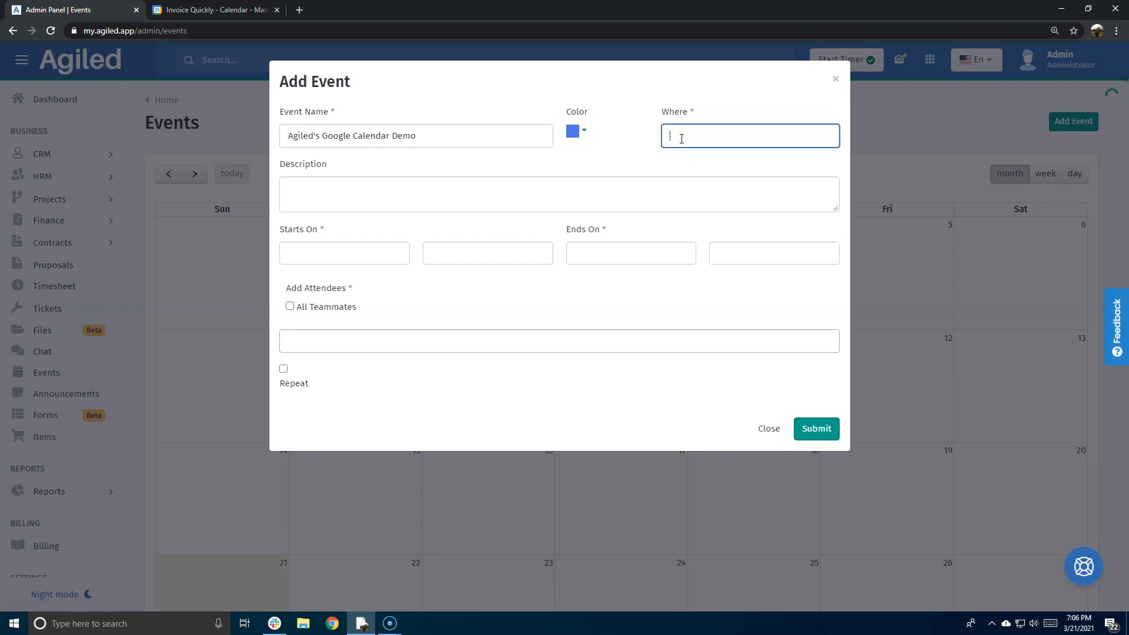
type("zoom")
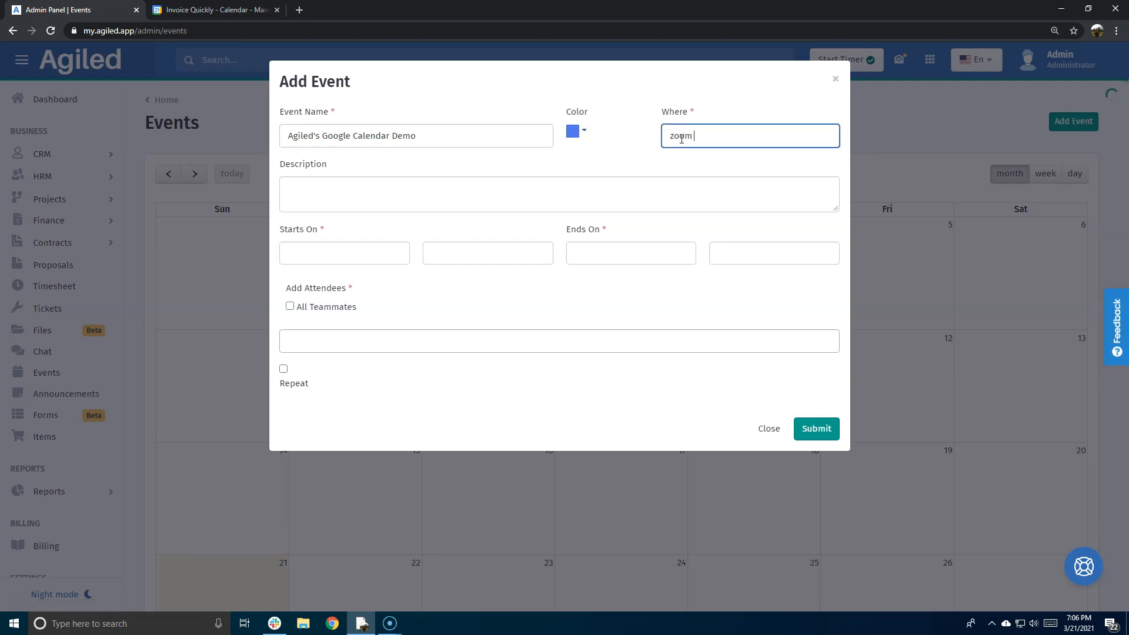
type("video")
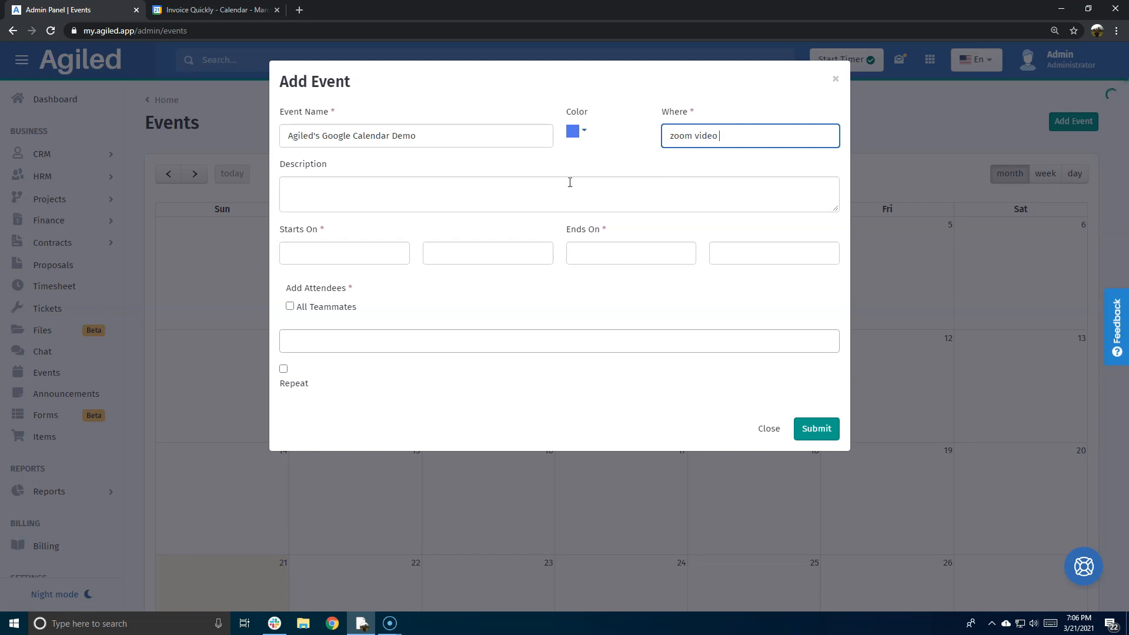
type("This is a descr")
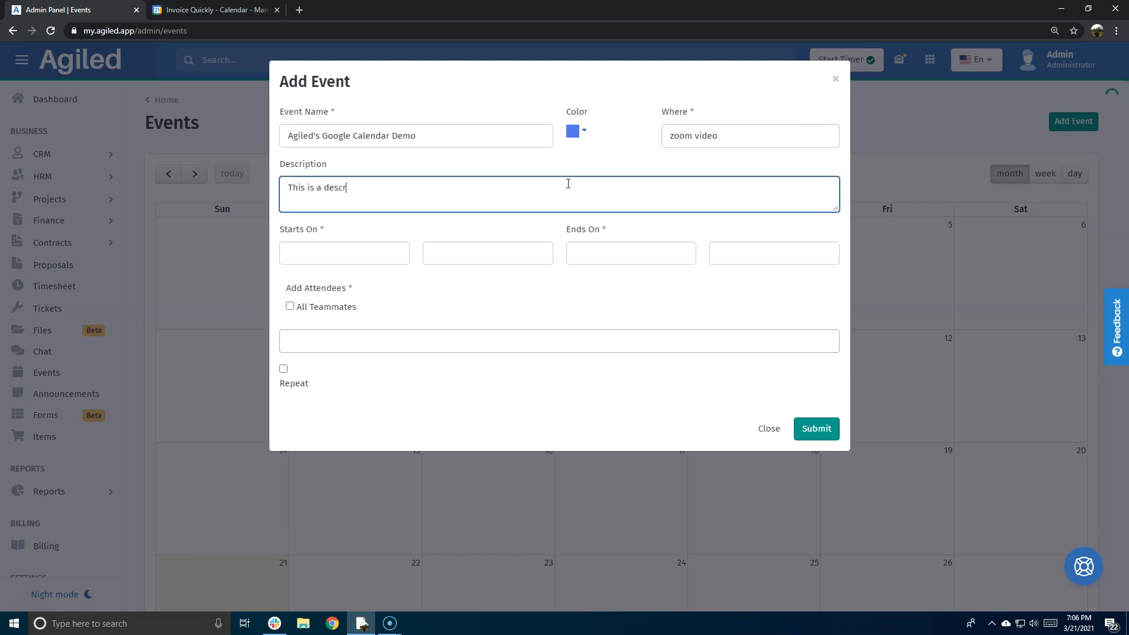
- Schedule the event for 03/24/2021 from 8:00 AM to 11:00 AM
left_click(343, 253)
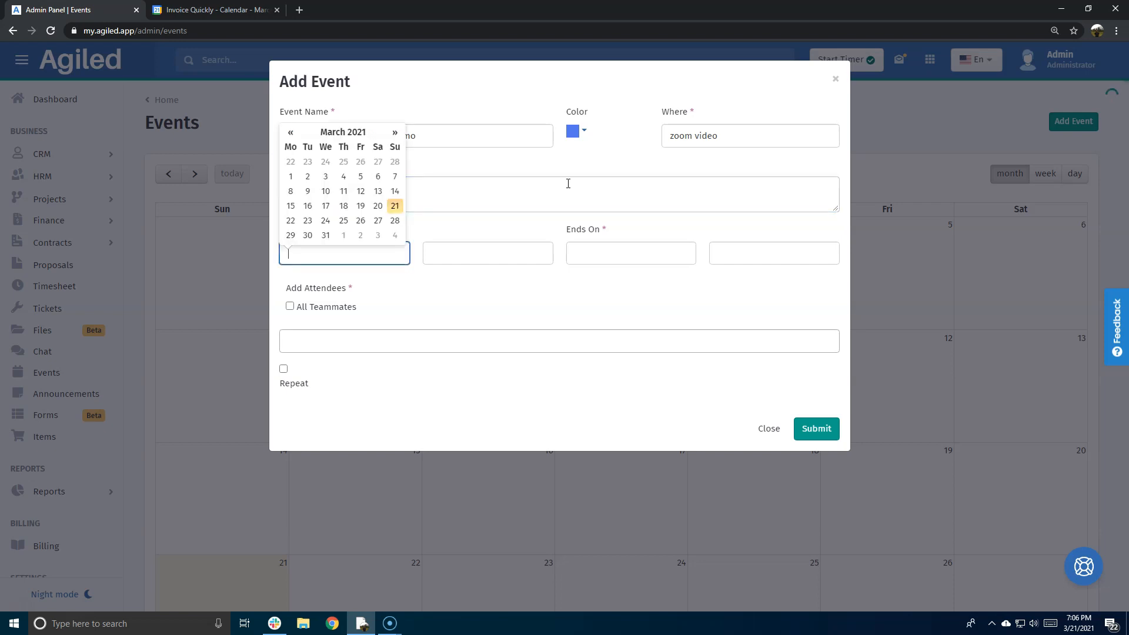
left_click(308, 220)
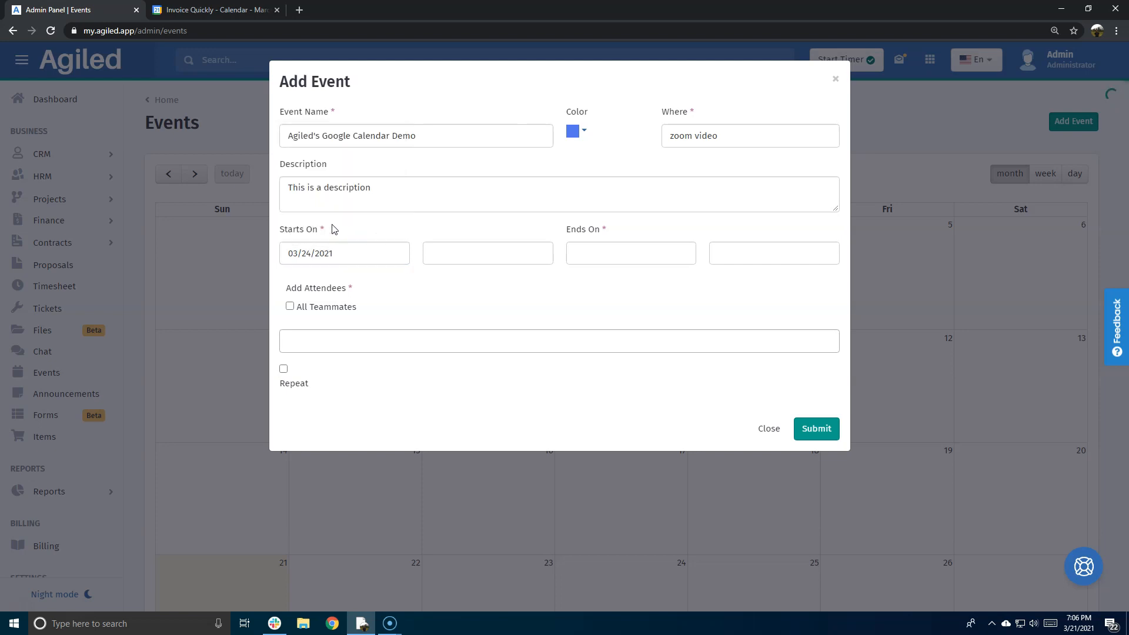
left_click(487, 253)
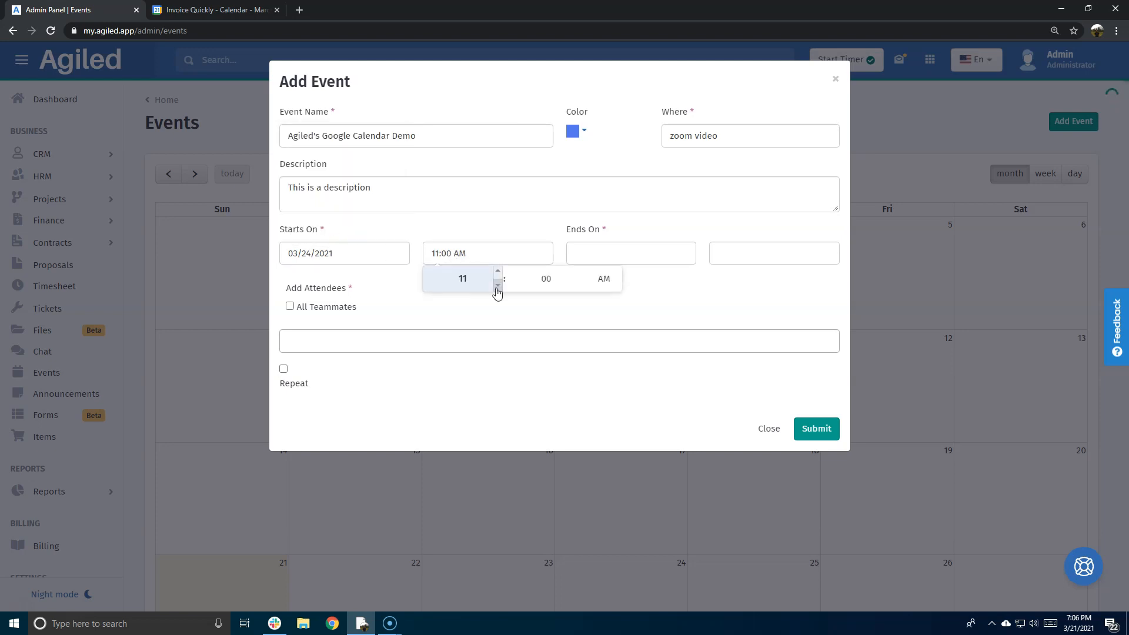
left_click(497, 283)
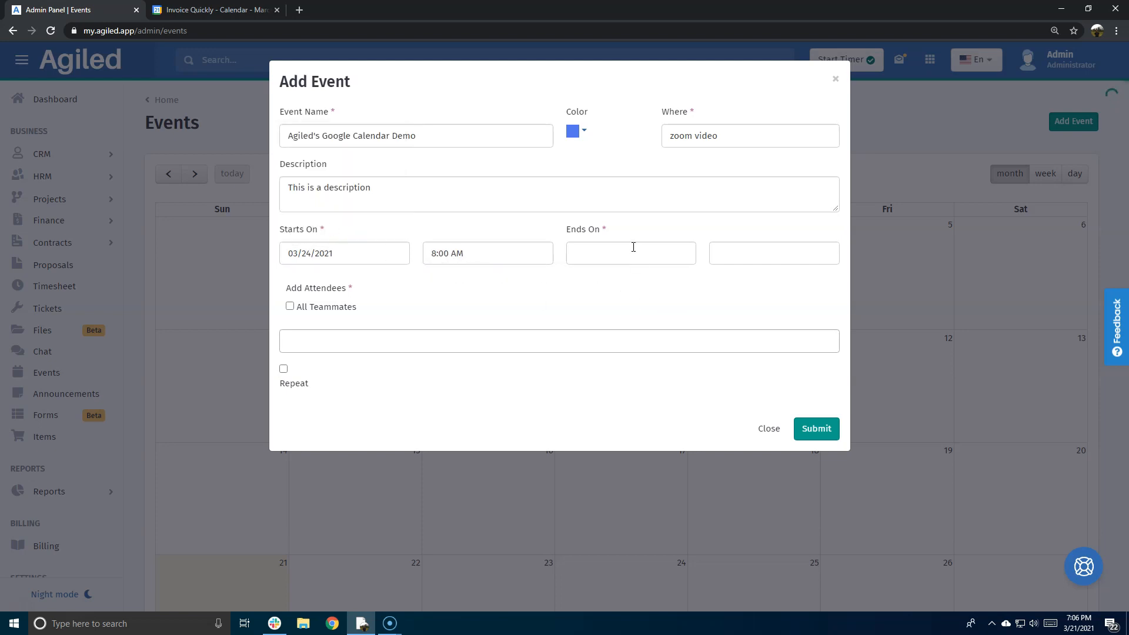
left_click(772, 253)
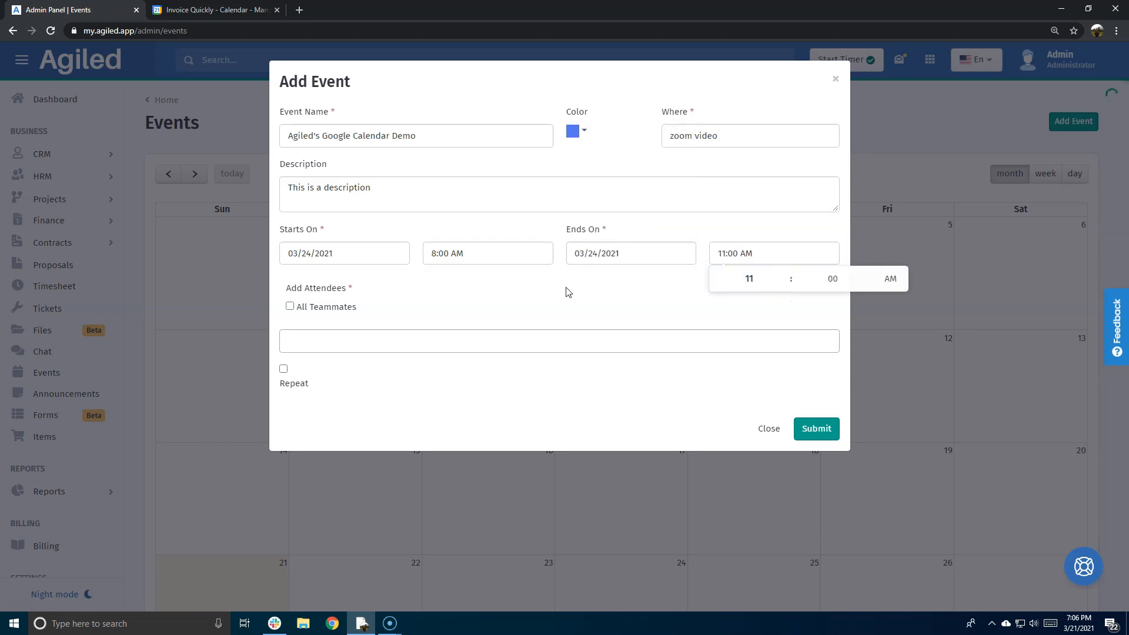
left_click(558, 341)
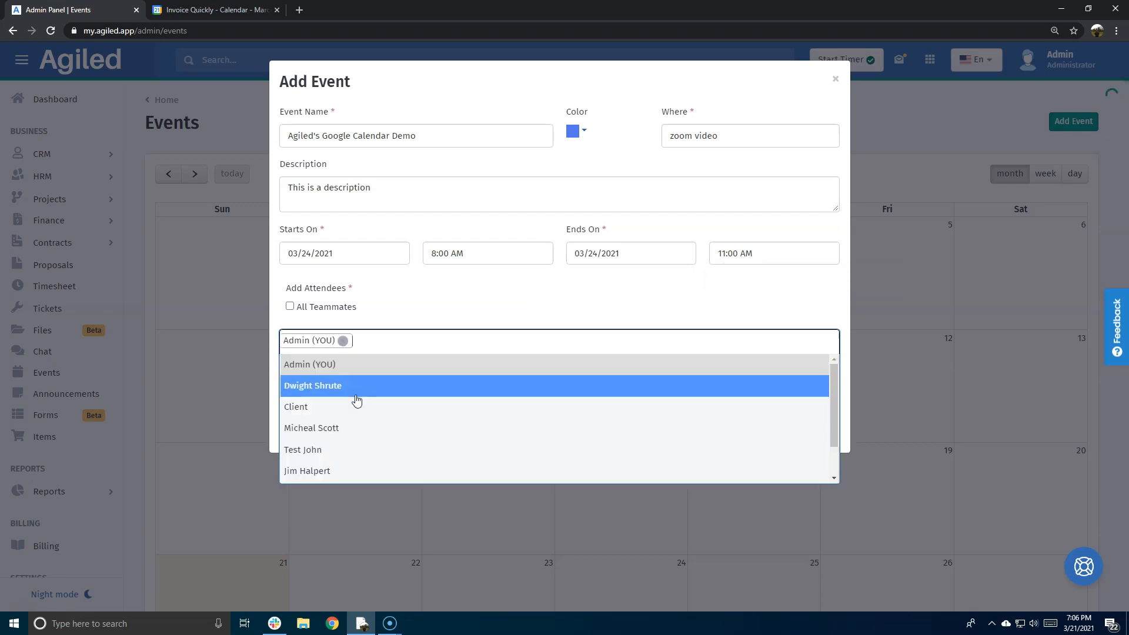
- Add Dwight Shrute, Micheal Scott and Jim Halpert as attendees, submit, and go to Google Calendar
left_click(312, 385)
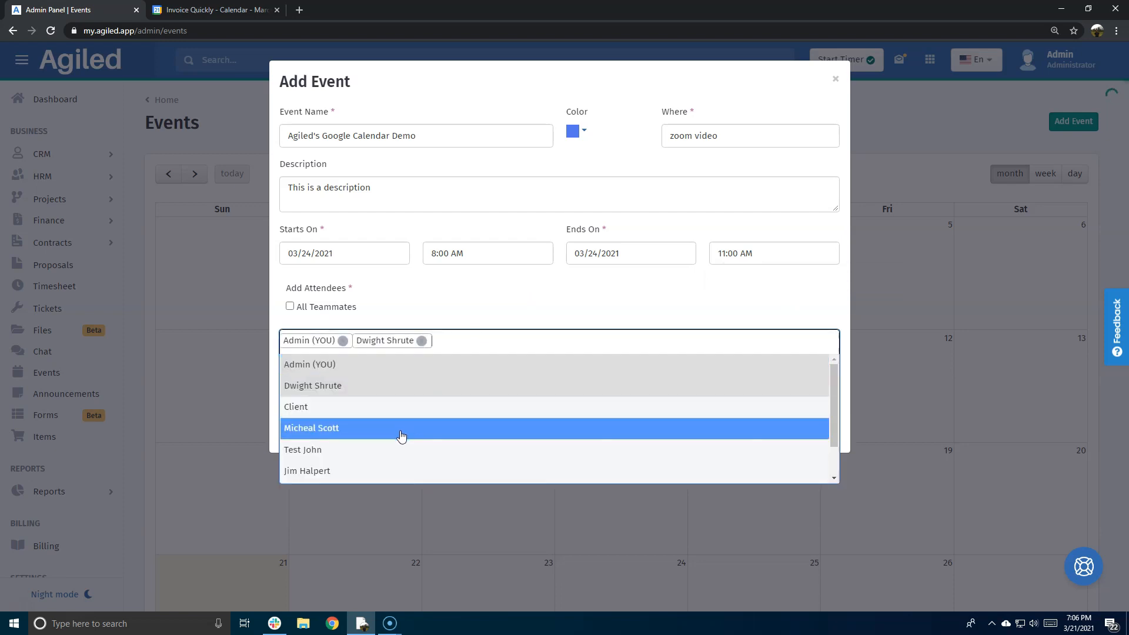
left_click(311, 427)
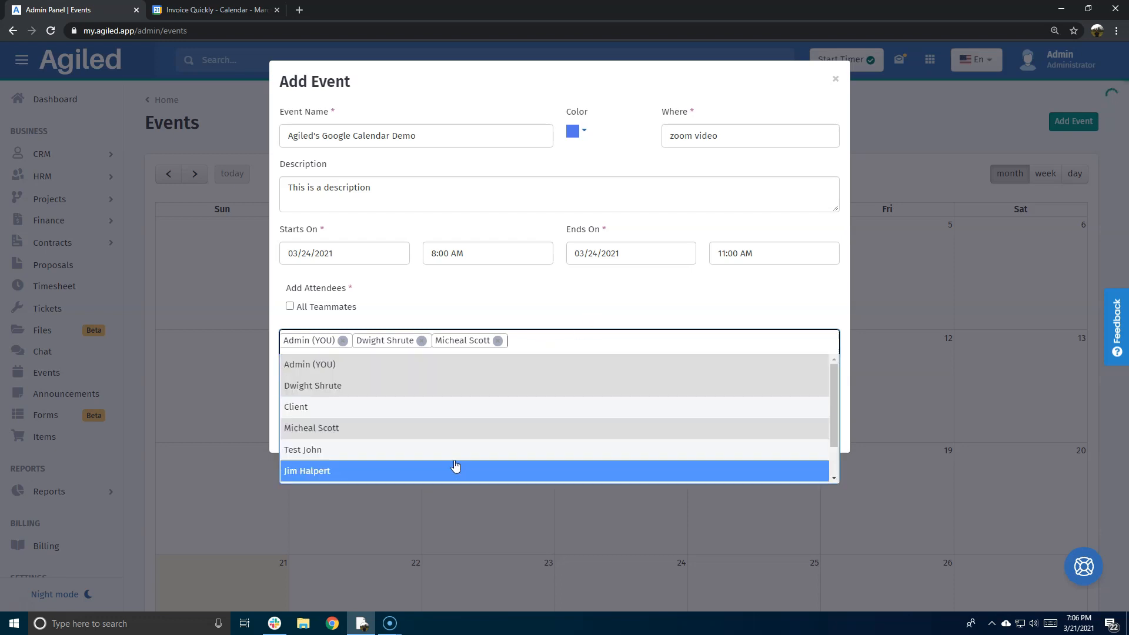
left_click(306, 471)
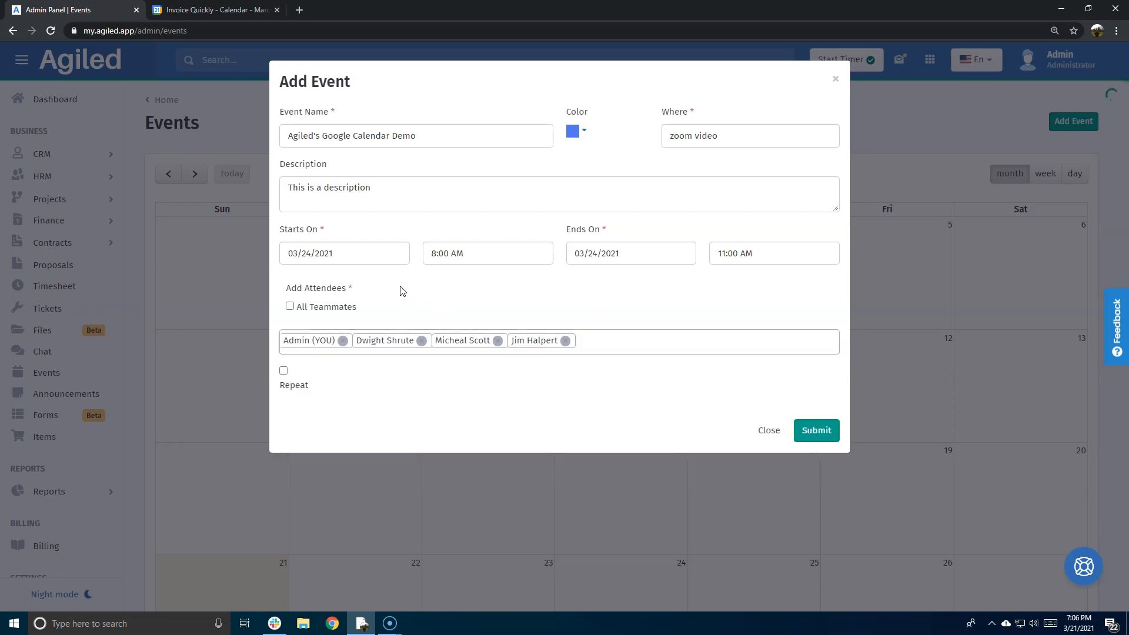
mouse_move(463, 237)
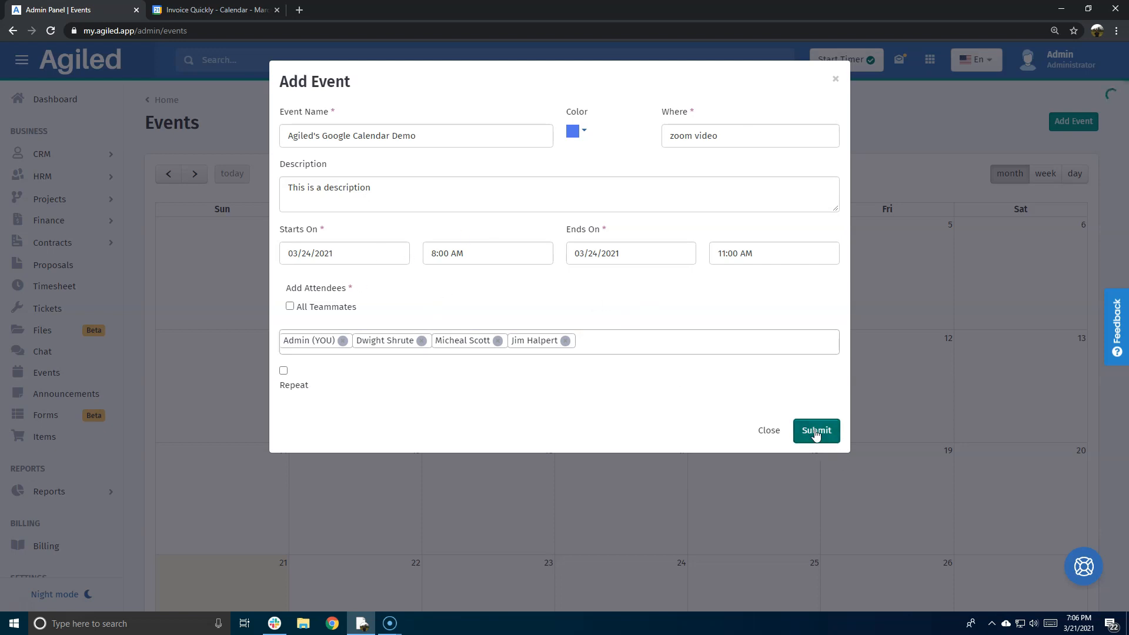
left_click(815, 430)
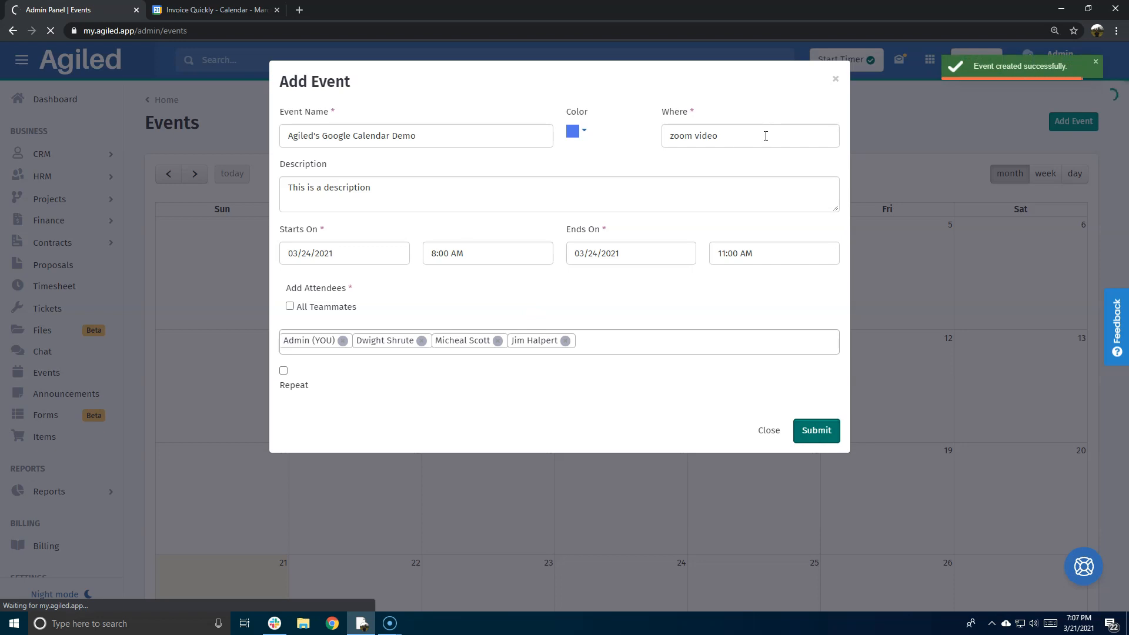
left_click(815, 430)
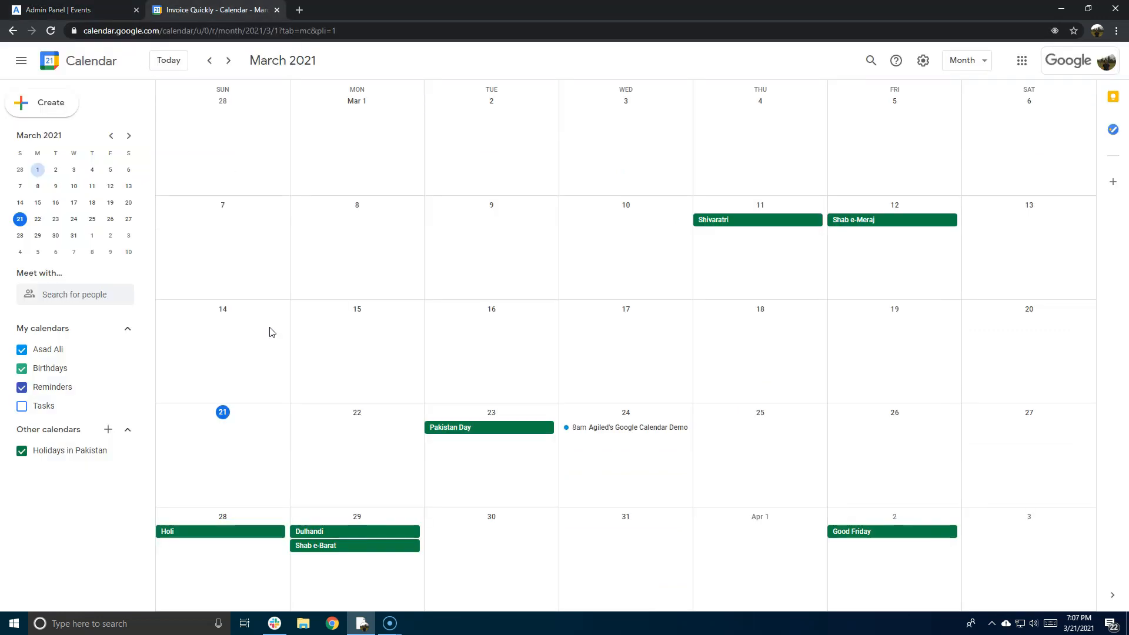
mouse_move(561, 424)
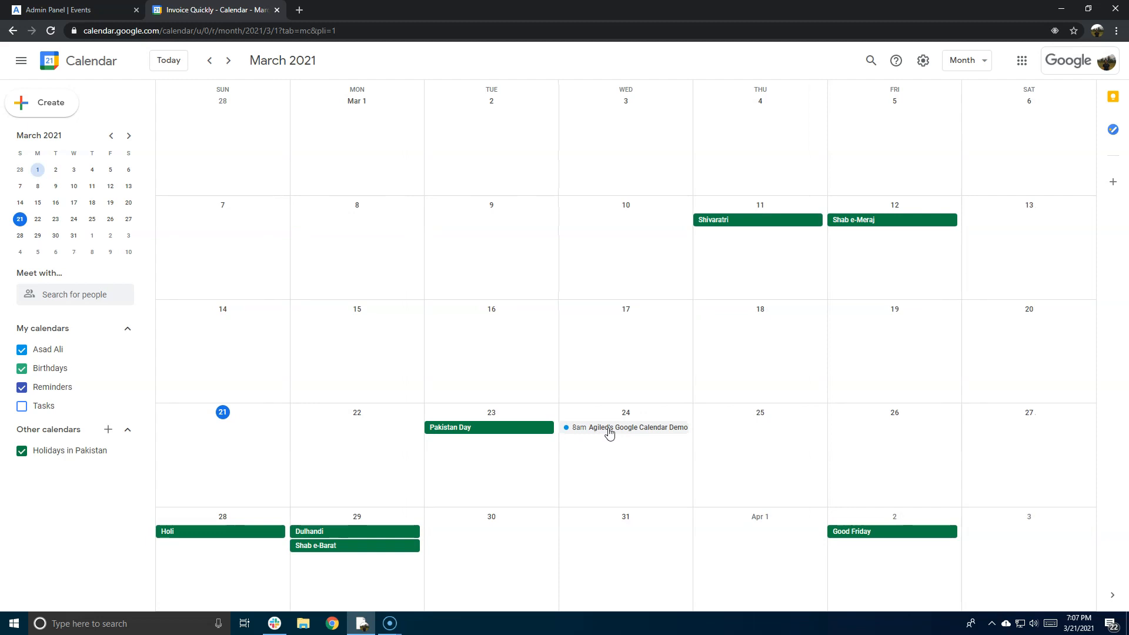
- Open the 8am March 24 'Agiled's Google Calendar Demo' event's details popup
left_click(626, 427)
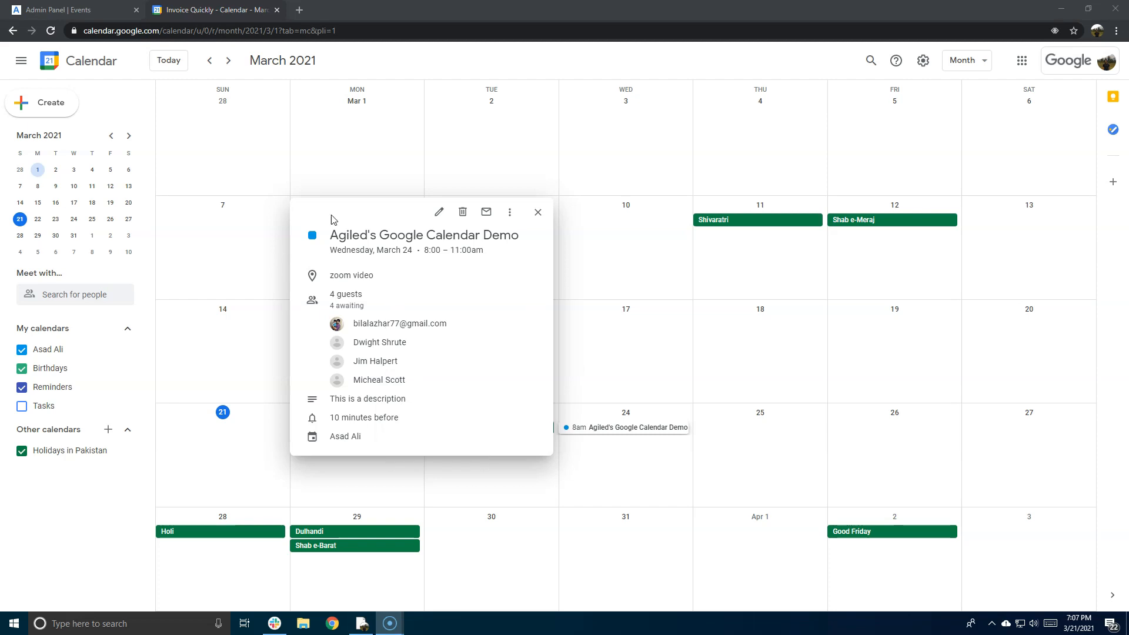
mouse_move(538, 211)
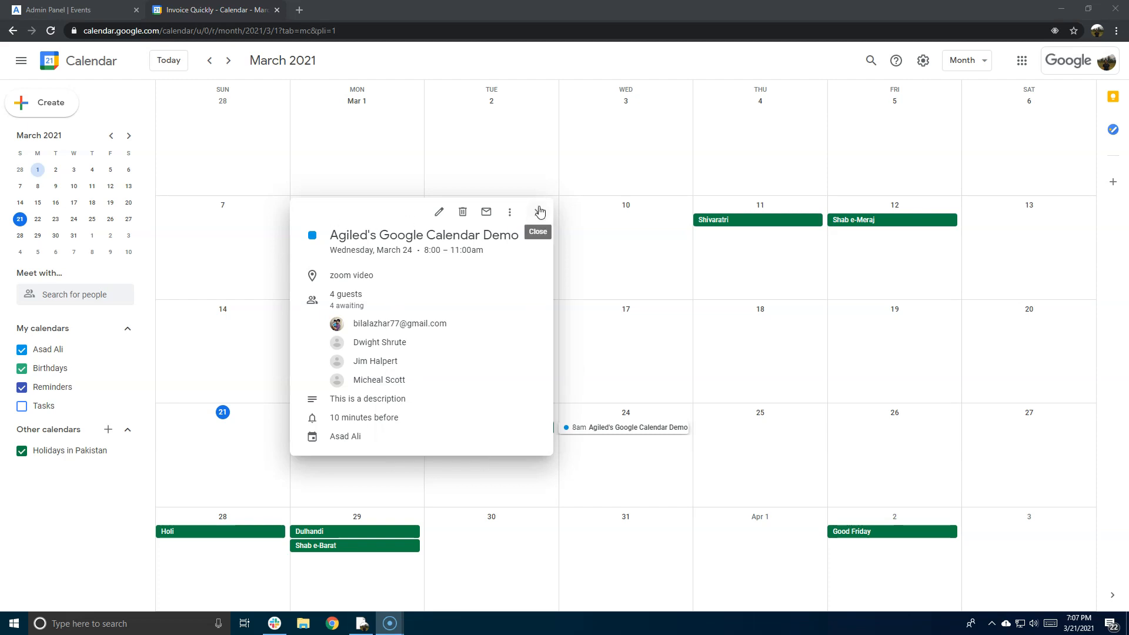